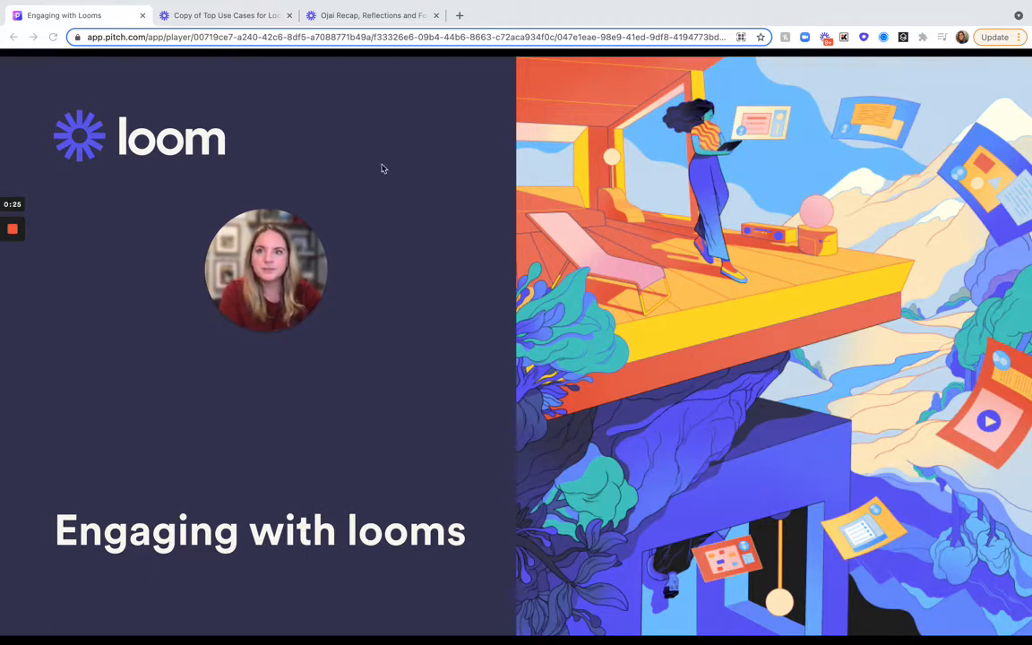
- Open the '6 views' Engagement Insights list showing 4 unique viewers with comment and reaction counts
left_click(224, 16)
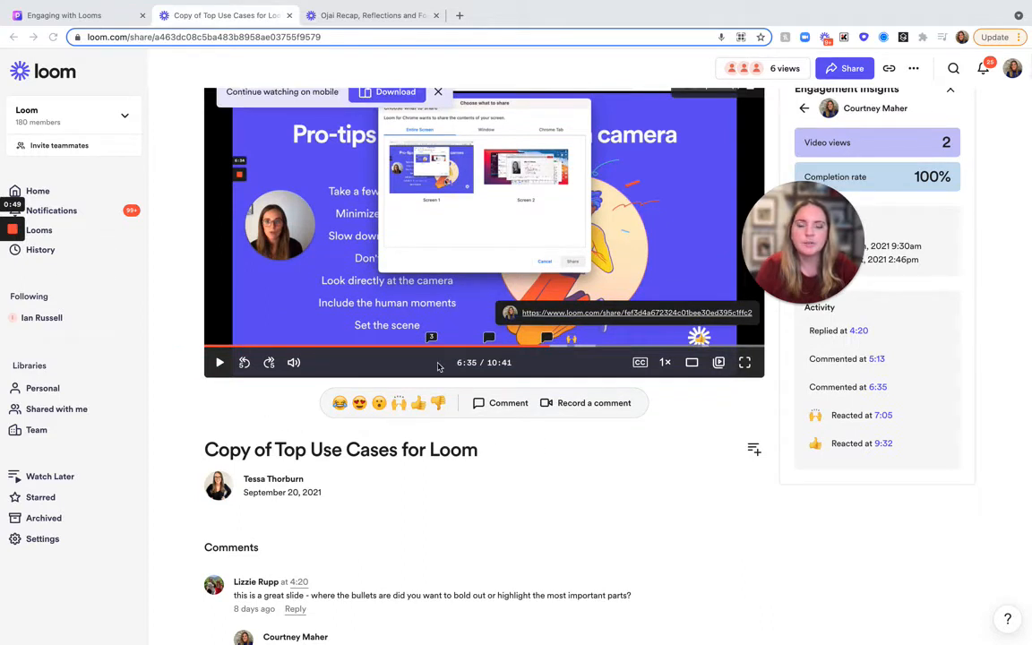
mouse_move(468, 368)
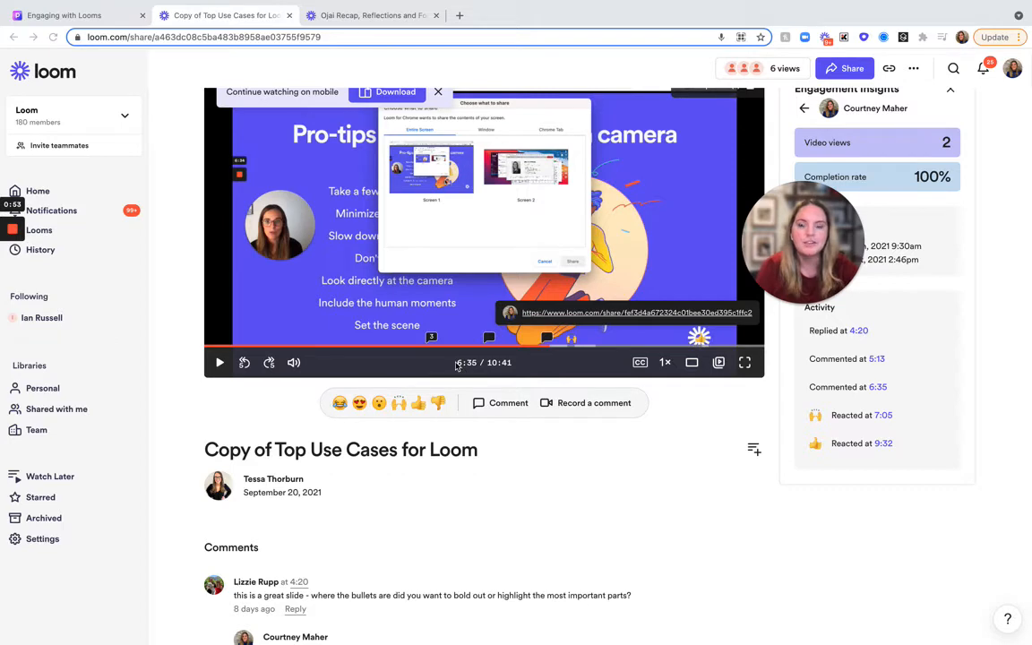
scroll("down", 3)
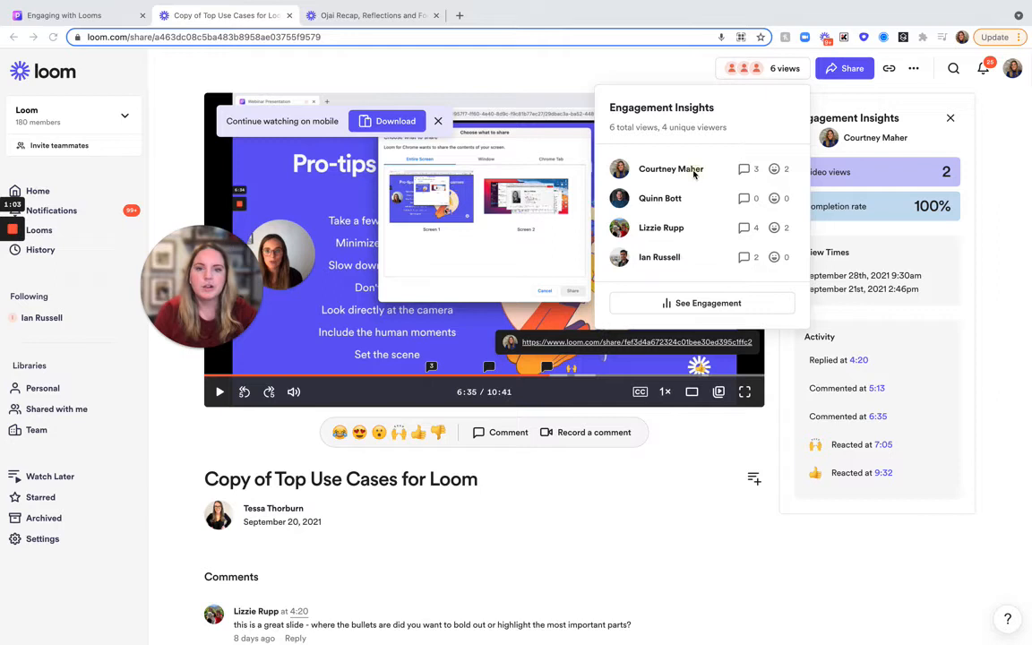
left_click(671, 168)
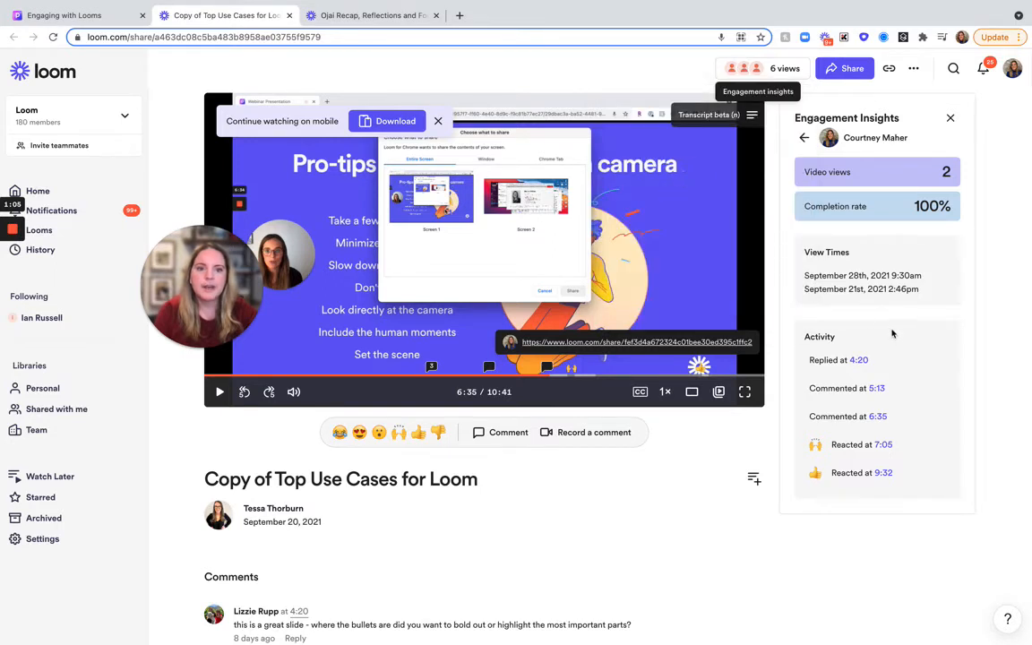
mouse_move(869, 388)
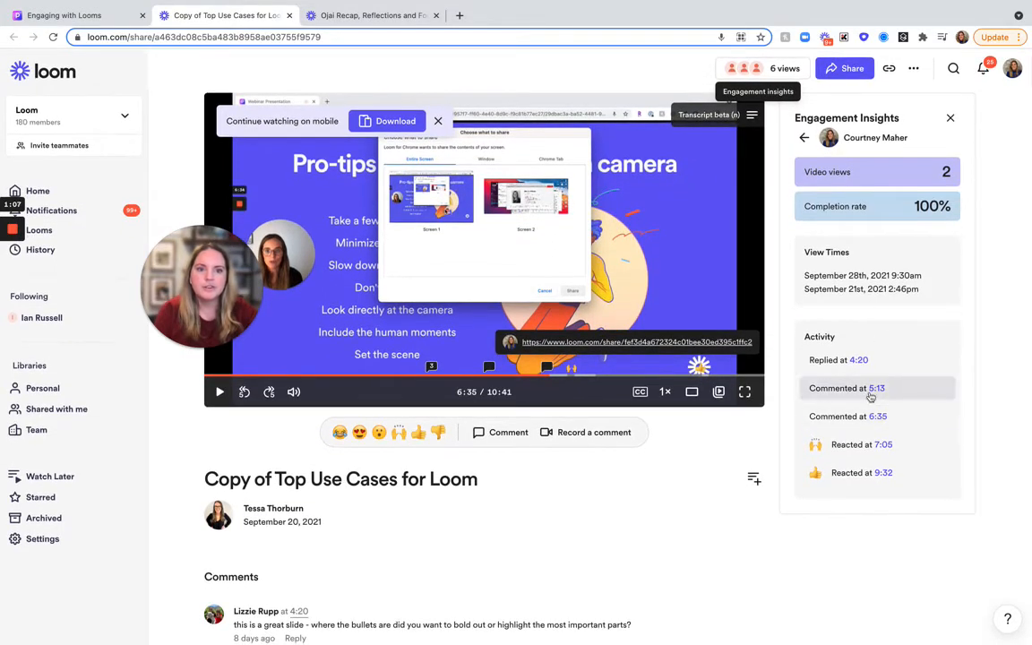
mouse_move(852, 416)
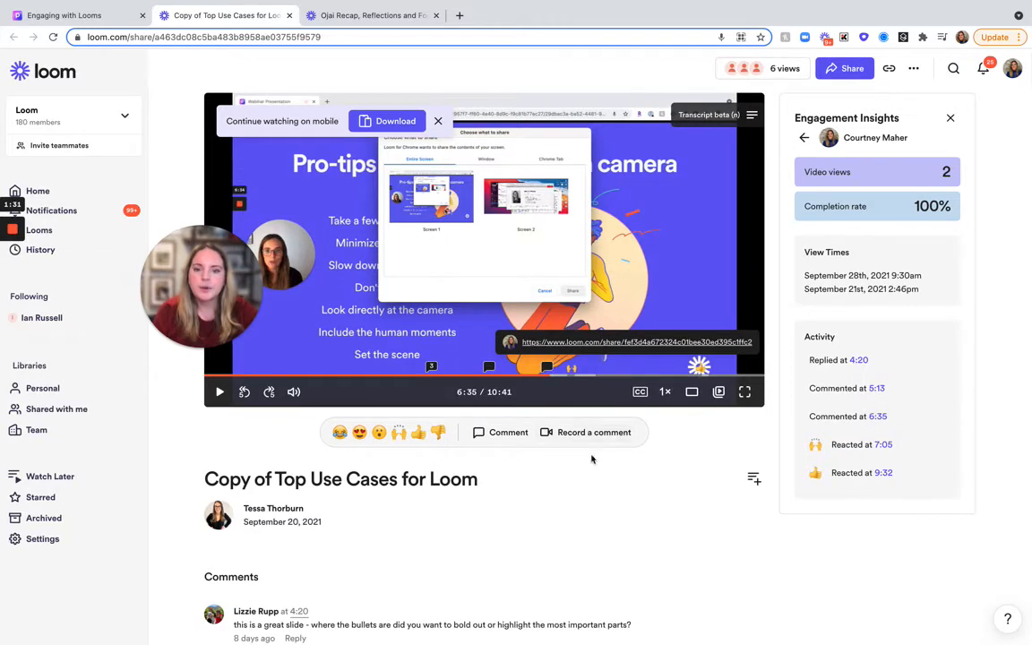
scroll("down", 3)
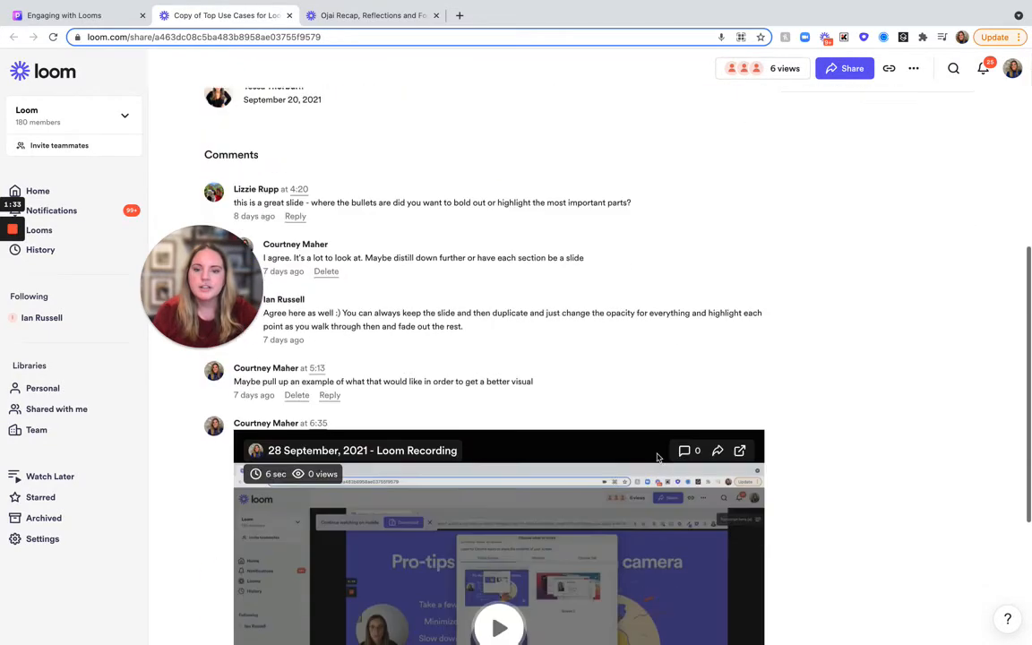
scroll("down", 3)
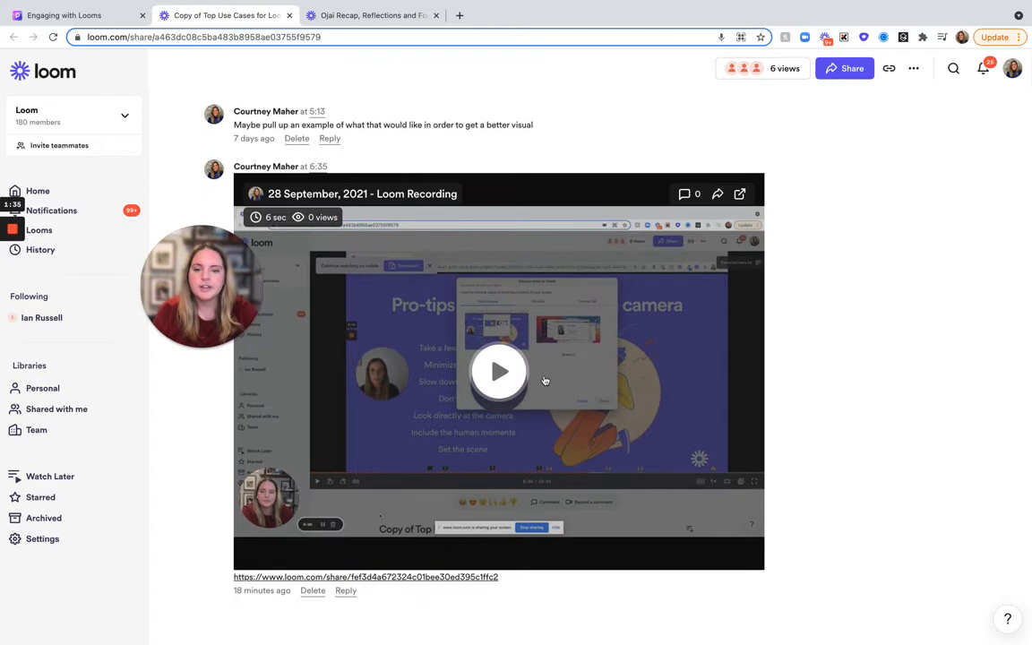
scroll("down", 3)
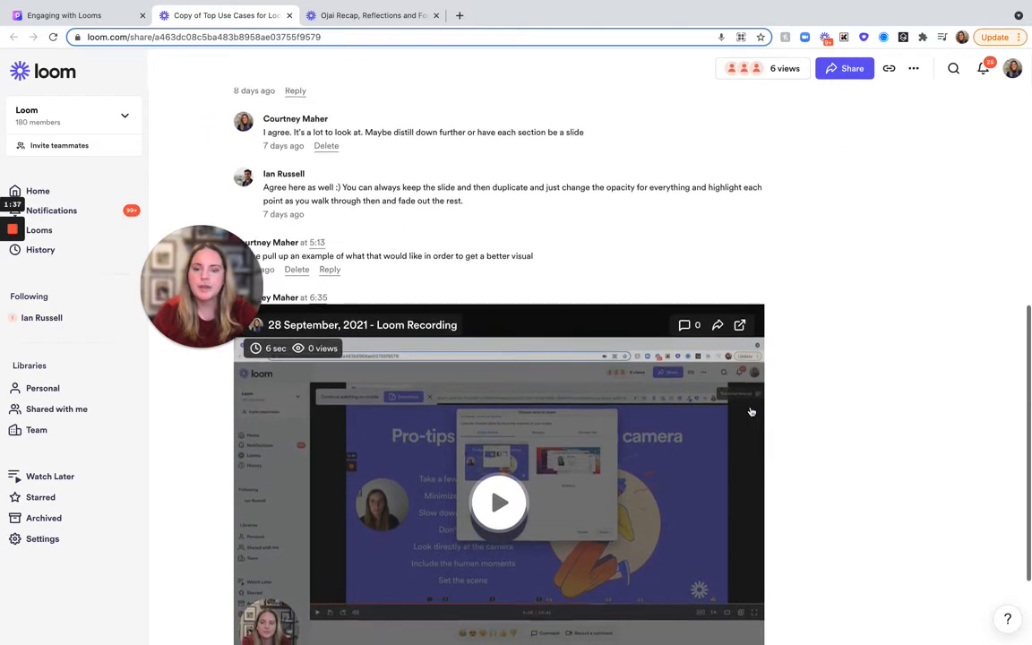
scroll("down", 3)
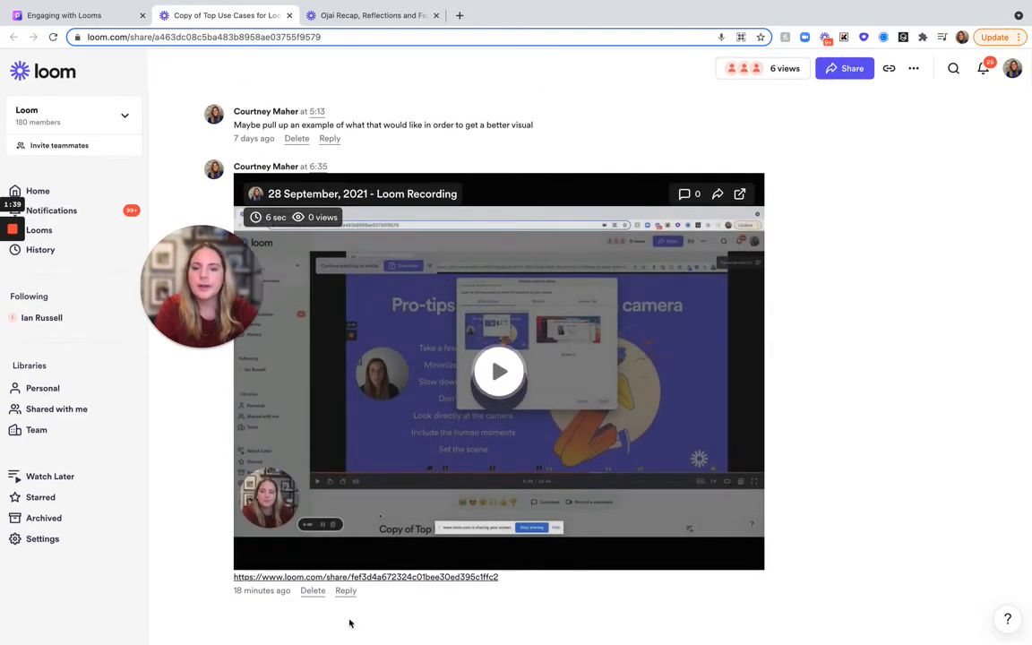
mouse_move(670, 606)
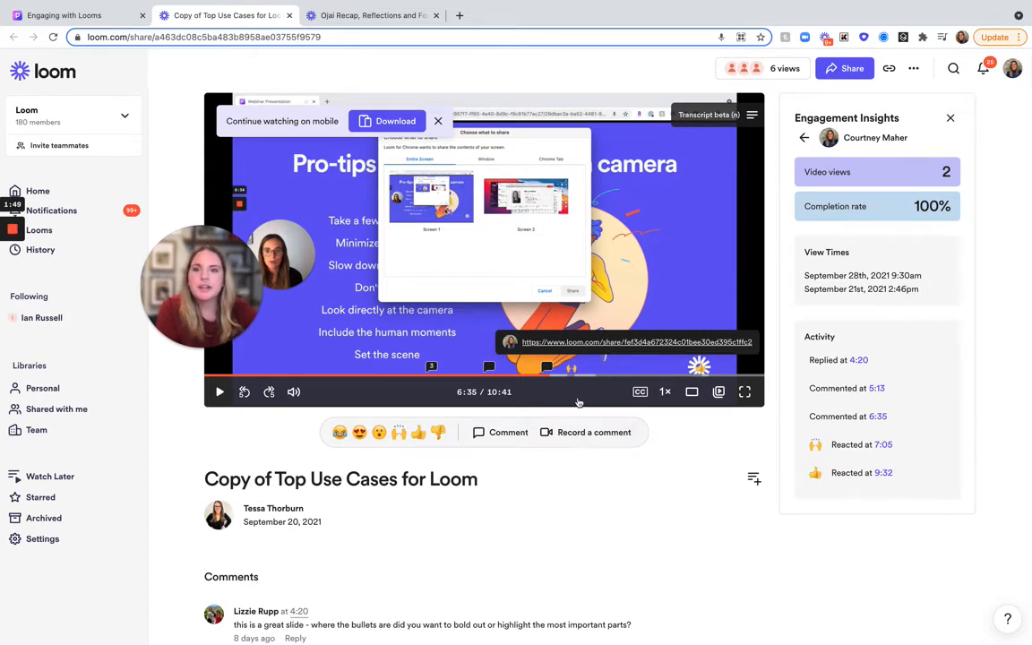
- Switch to the 'Ojai Recap, Reflections and Focus Areas' tab and scroll down
left_click(372, 15)
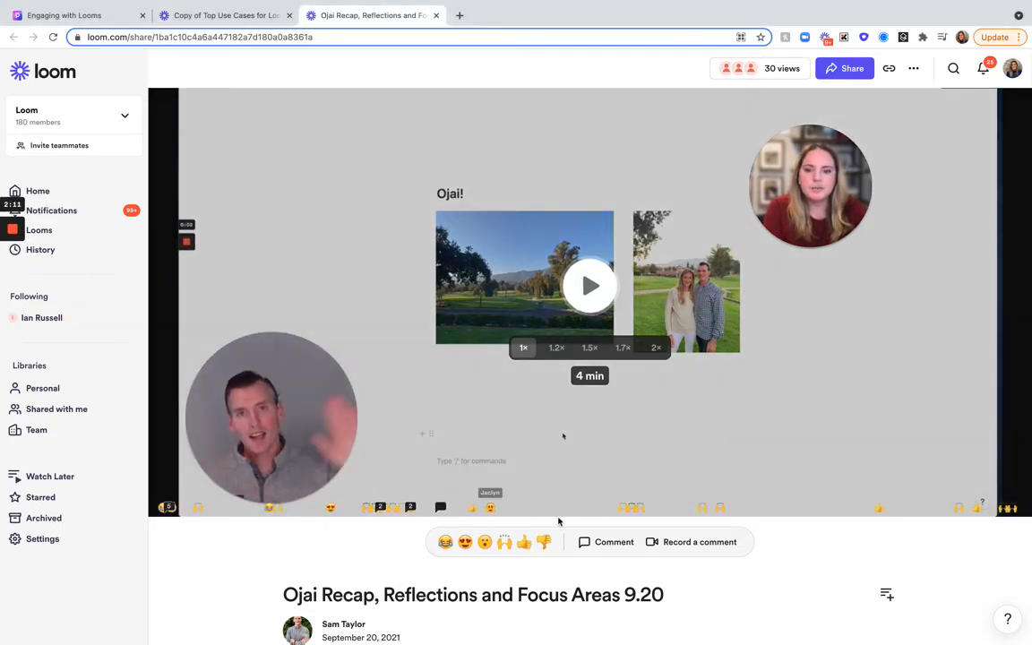
scroll("down", 3)
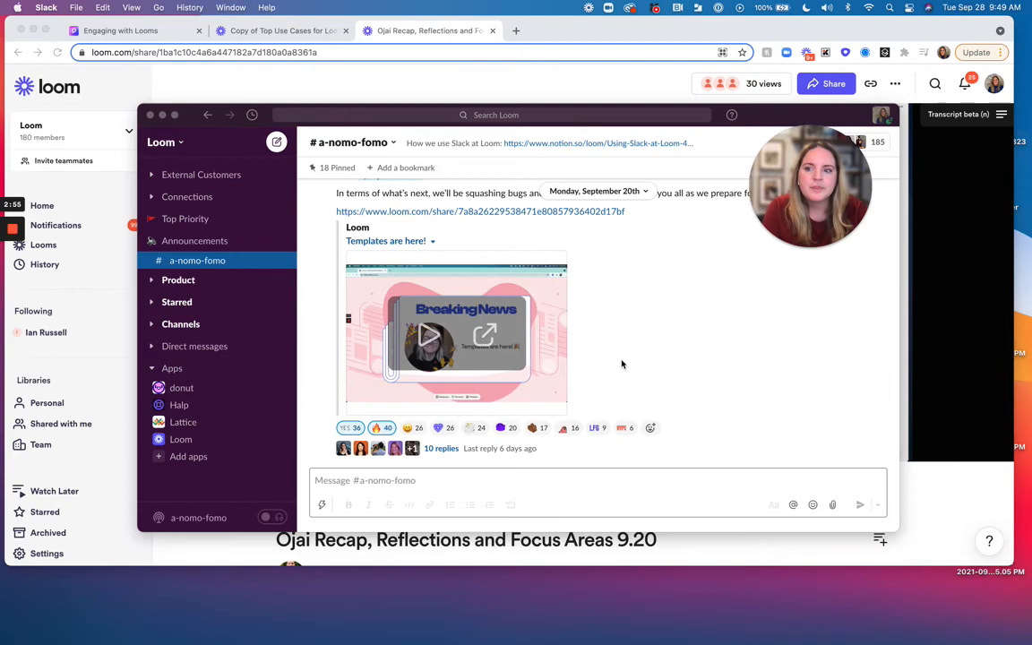
- Scroll the #a-nomo-fomo channel to the 'Templates are here!' Loom post and its text
scroll("down", 3)
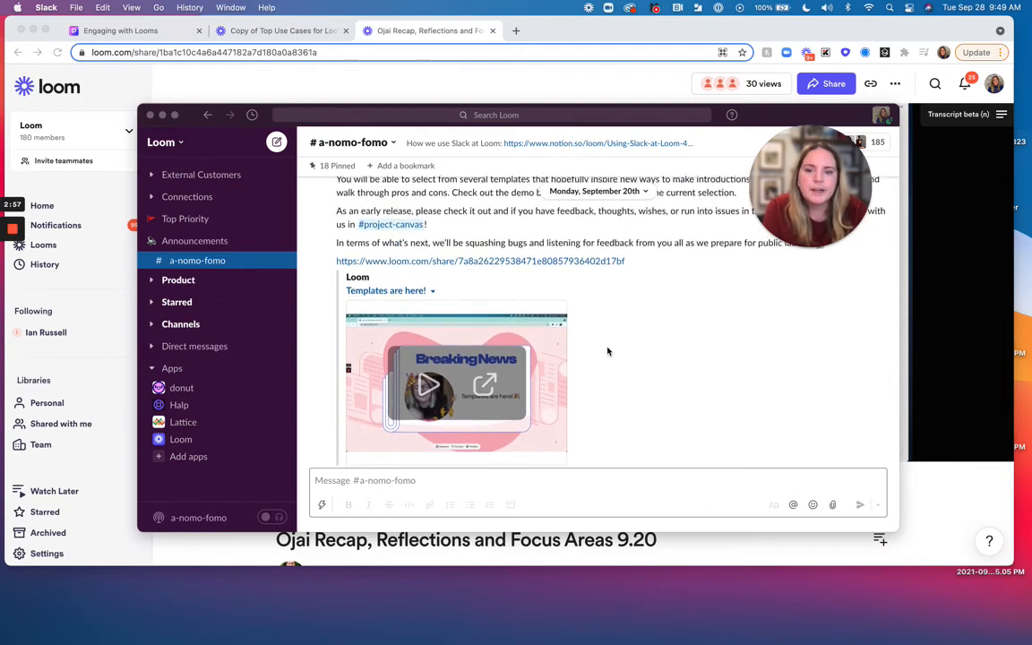
scroll("down", 3)
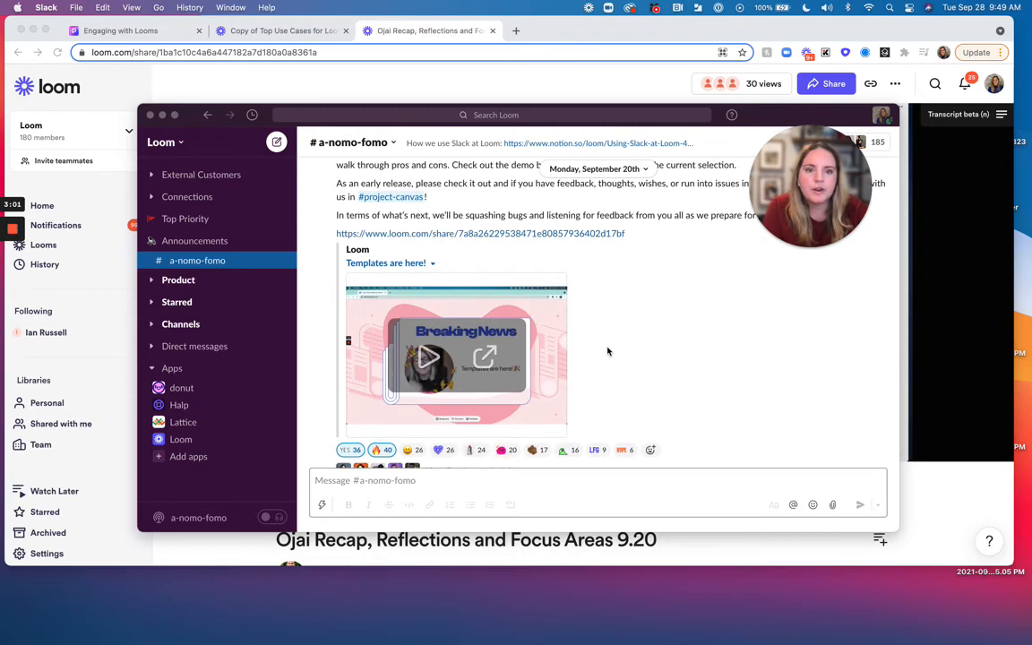
mouse_move(607, 352)
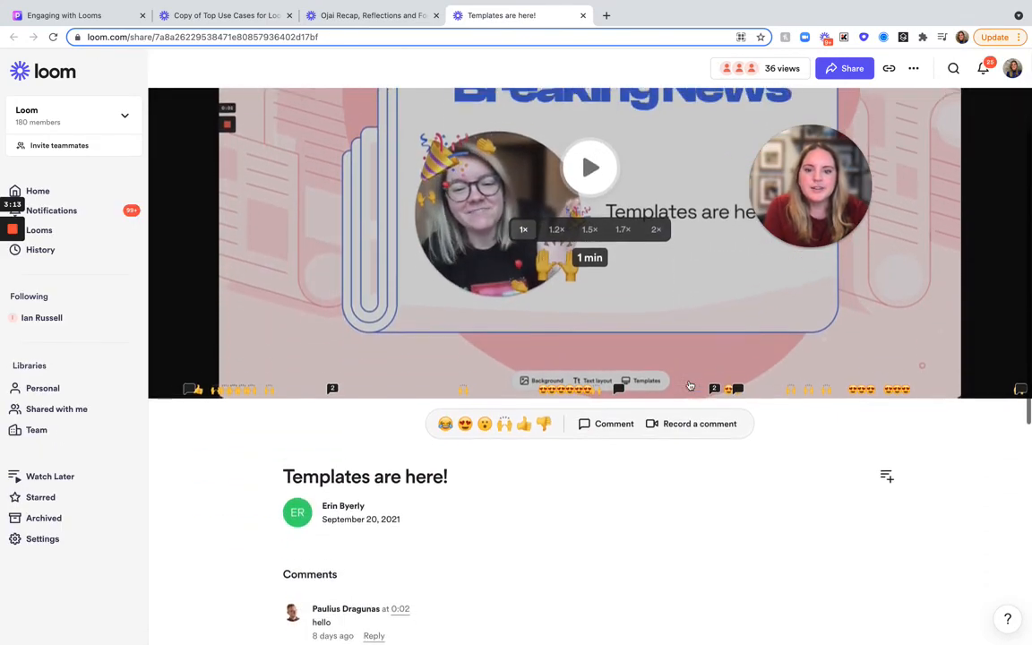
scroll("down", 3)
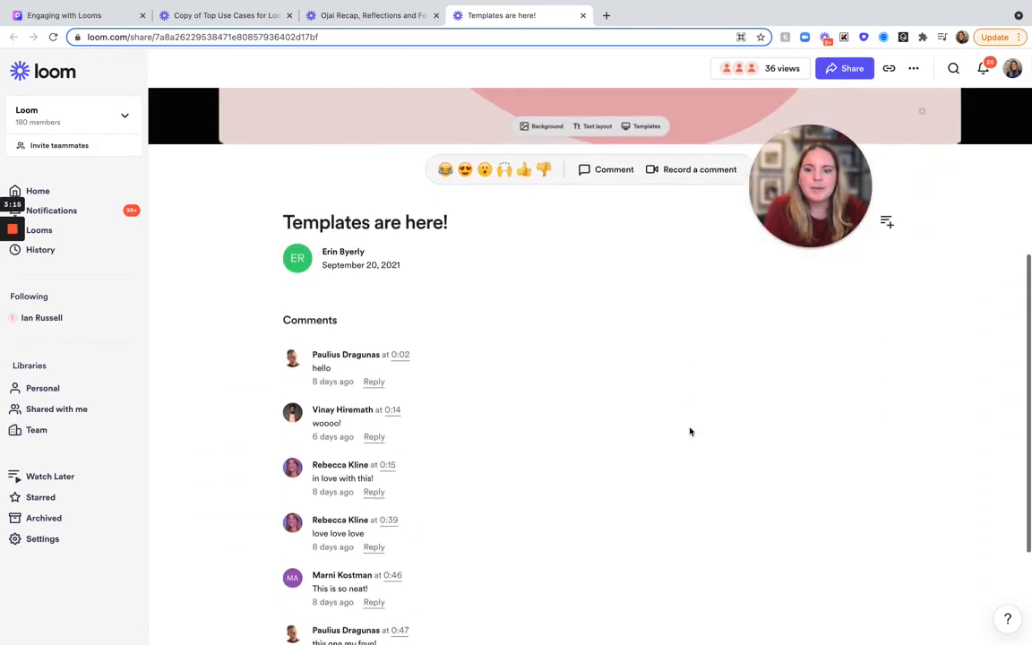